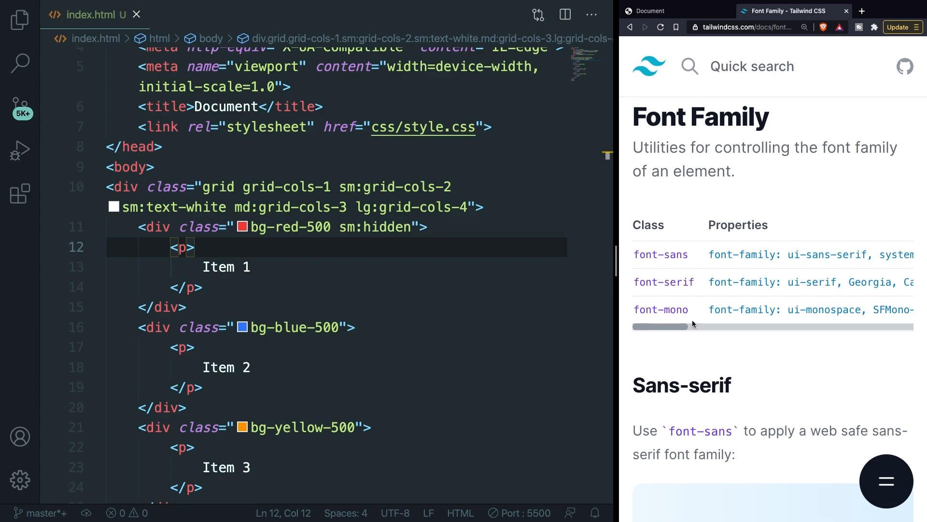
{"action": "mouse_move", "coordinate": [773, 312]}
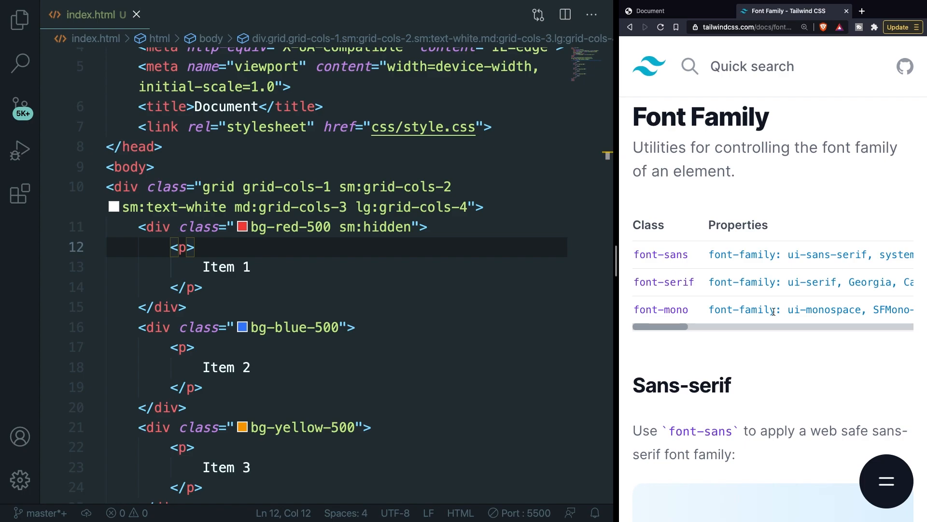
Search Google Fonts in a new tab for 'shadows into light'
{"action": "left_click", "coordinate": [898, 11]}
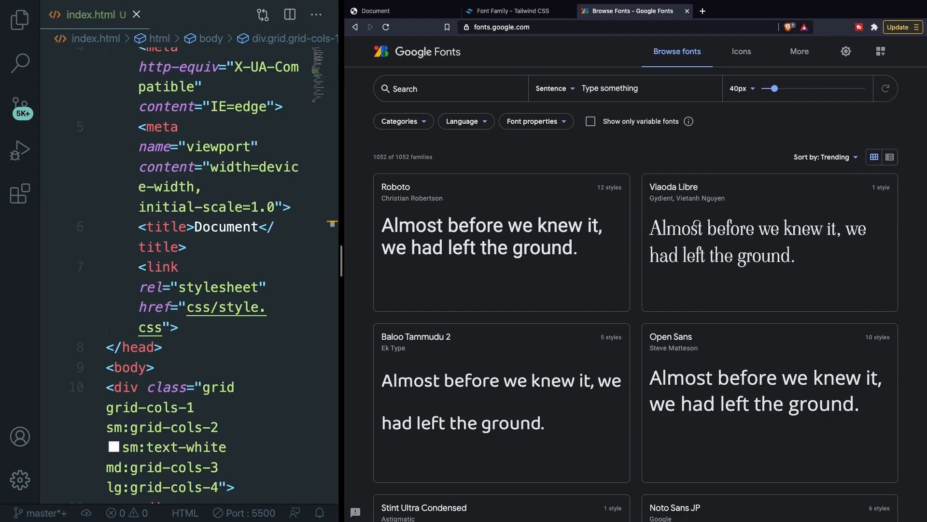
{"action": "mouse_move", "coordinate": [654, 132]}
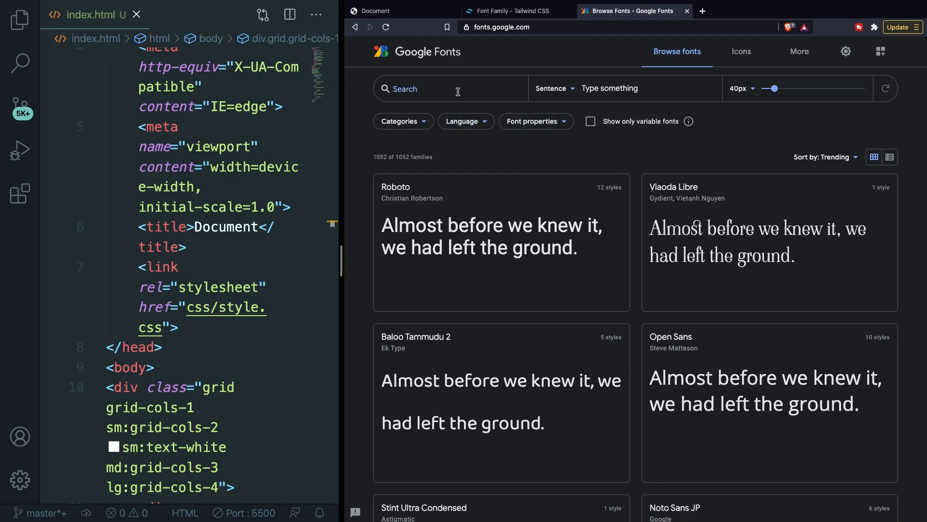
{"action": "type", "text": "shadows into"}
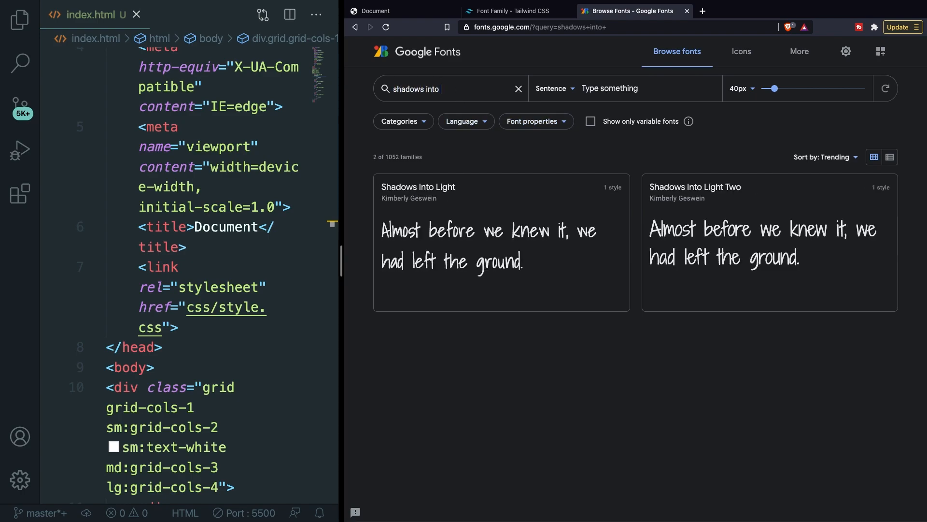
{"action": "type", "text": "light"}
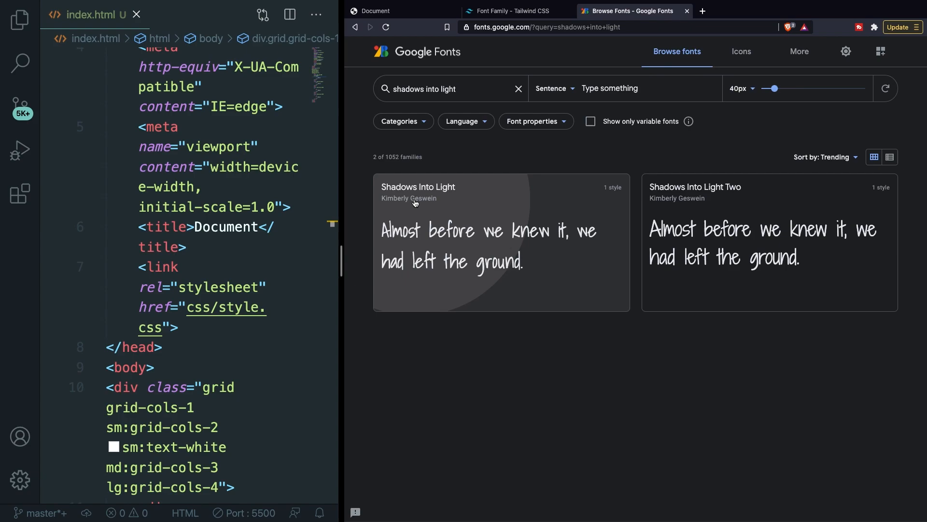
{"action": "left_click", "coordinate": [418, 187]}
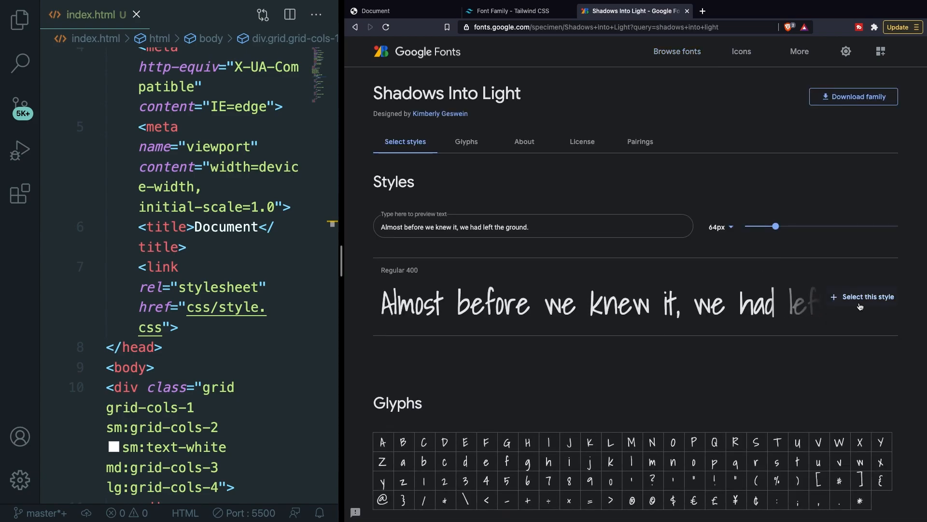
{"action": "left_click", "coordinate": [867, 296]}
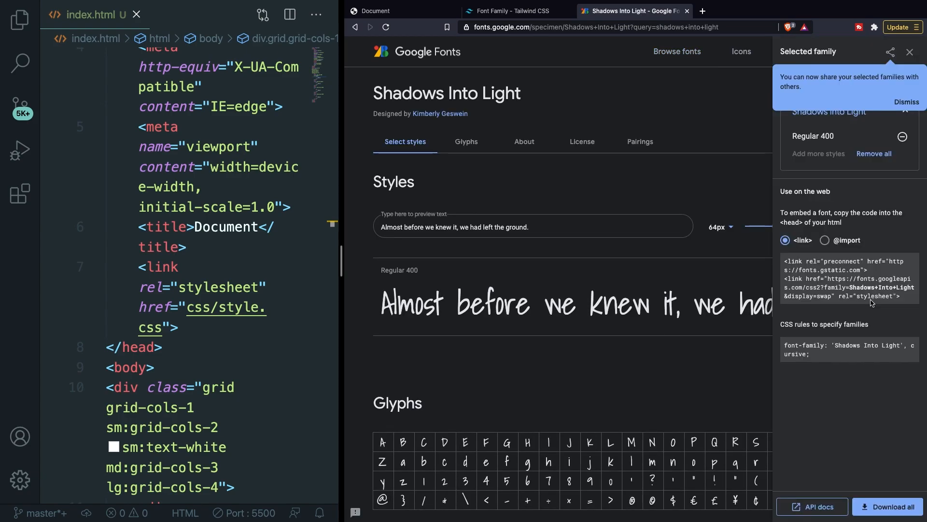
{"action": "mouse_move", "coordinate": [915, 218]}
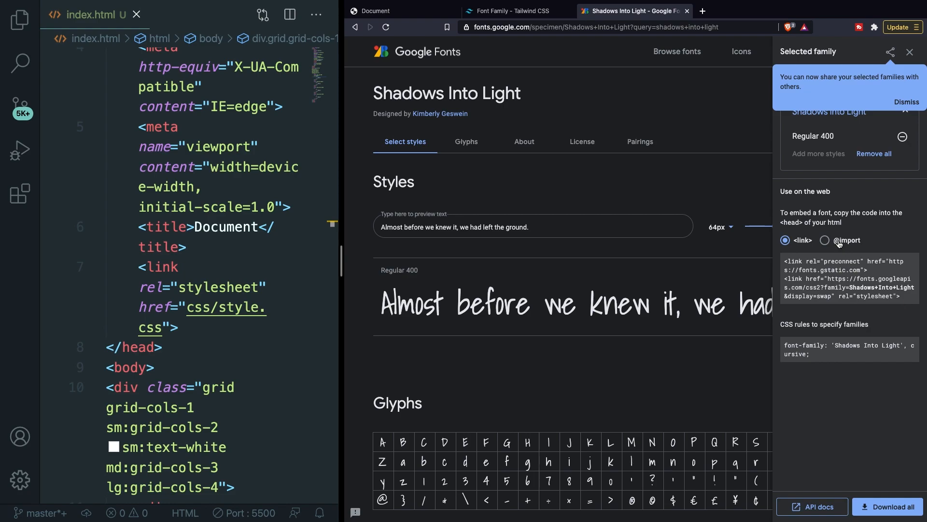
{"action": "left_click", "coordinate": [825, 240]}
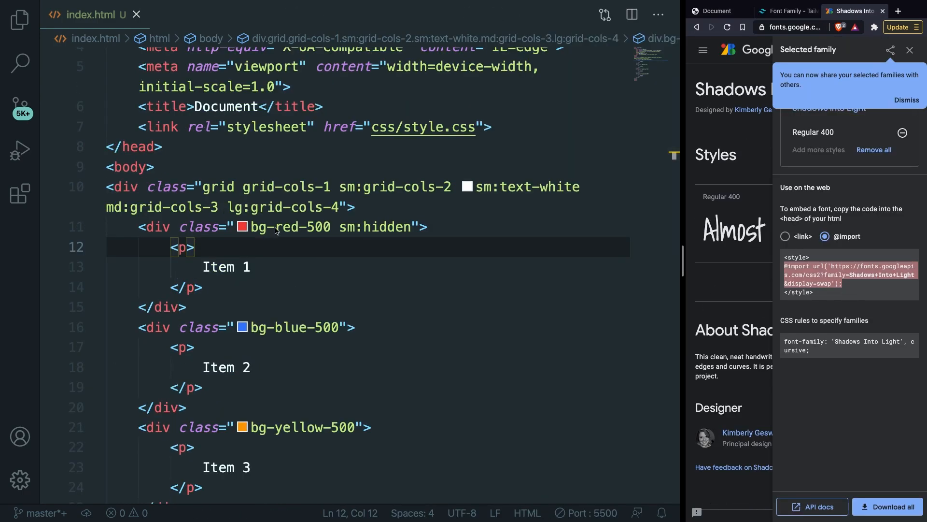
{"action": "mouse_move", "coordinate": [112, 89]}
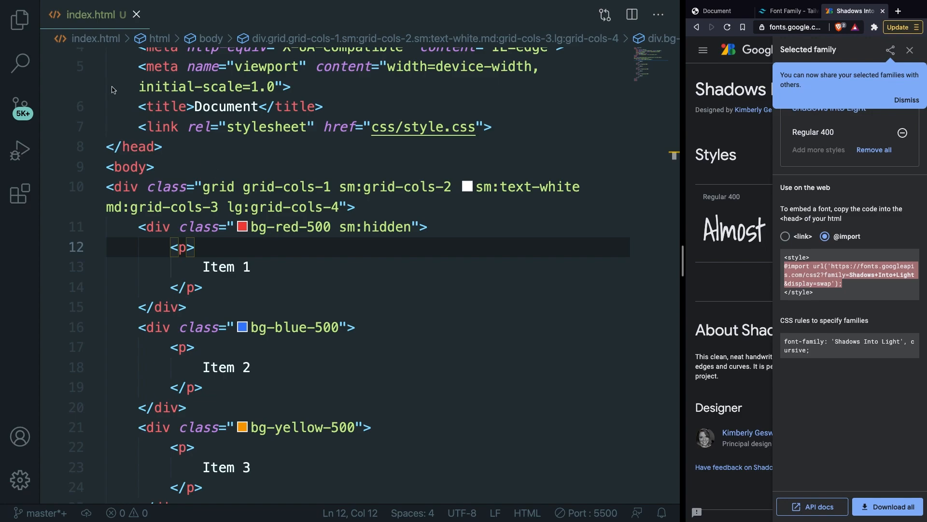
{"action": "left_click", "coordinate": [21, 20]}
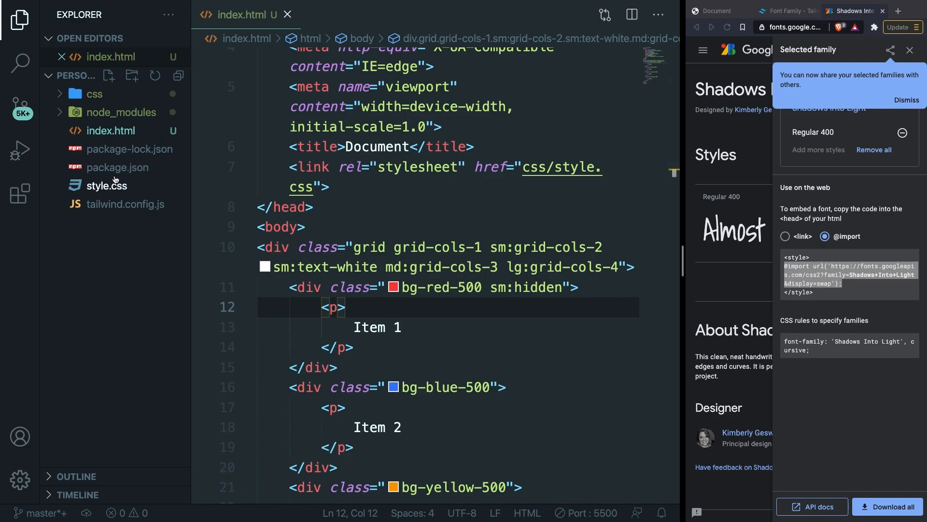
{"action": "mouse_move", "coordinate": [107, 185]}
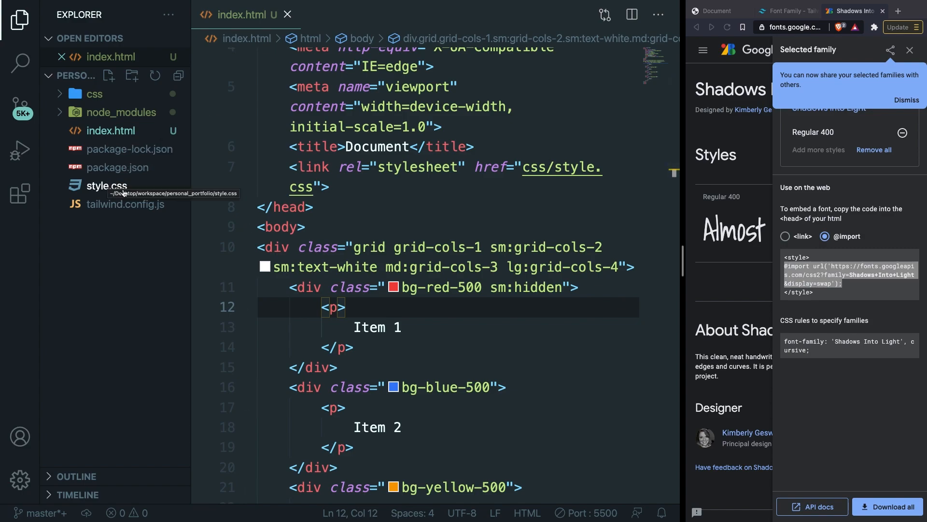
{"action": "left_click", "coordinate": [105, 185]}
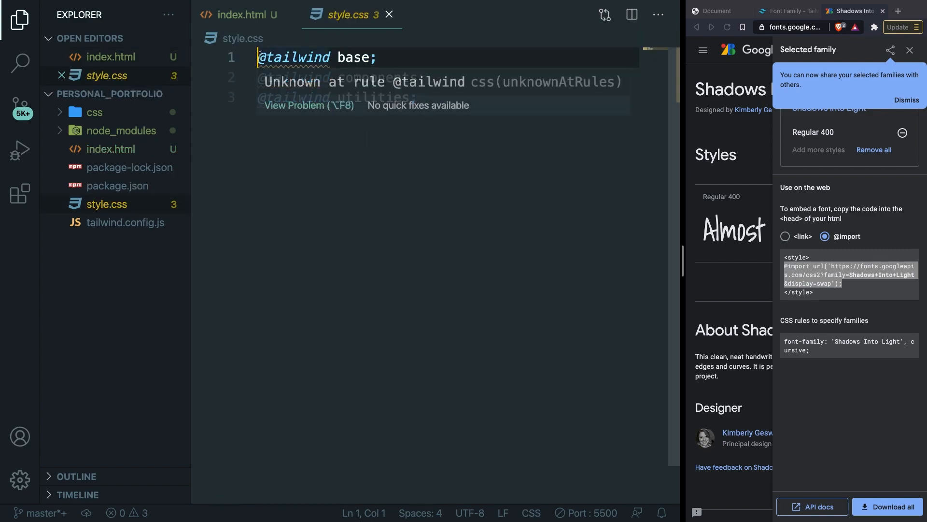
{"action": "type", "text": "@import url('https://fonts.googleapis.com/css2?family=Shadows+Into+Light&display=swap');"}
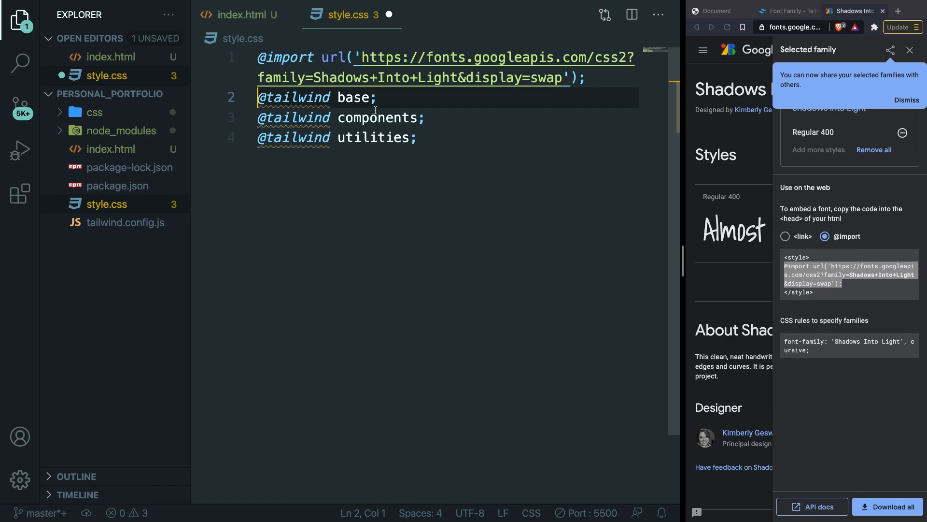
{"action": "key", "text": "Enter"}
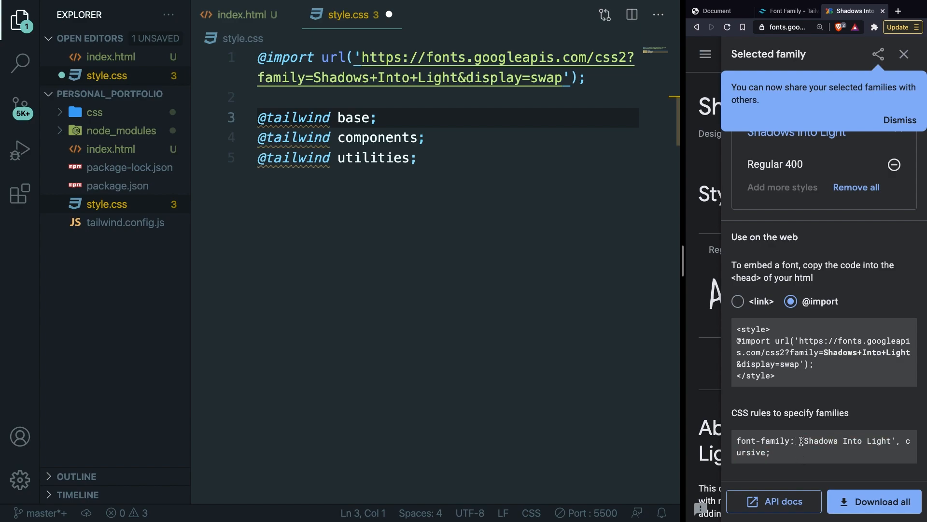
Copy the family name 'Shadows Into Light' and open tailwind.config.js
{"action": "double_click", "coordinate": [848, 440]}
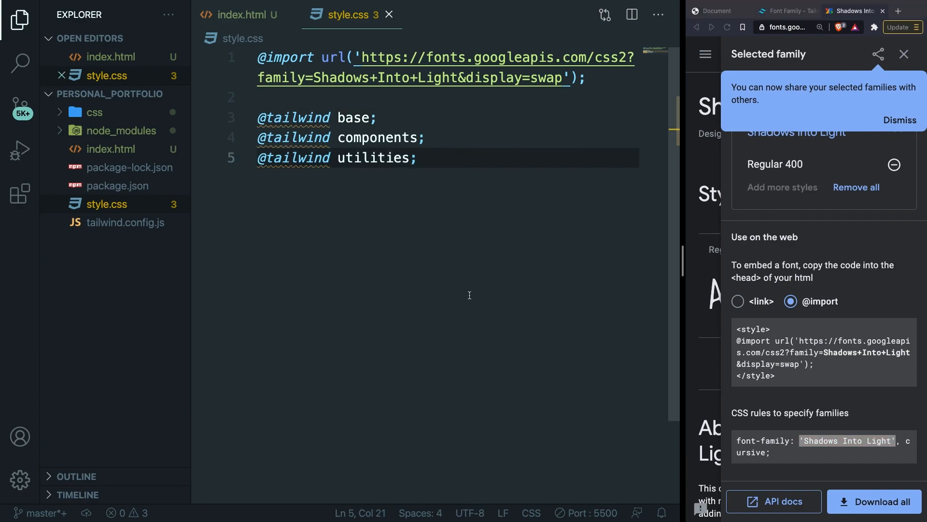
{"action": "left_click", "coordinate": [127, 222]}
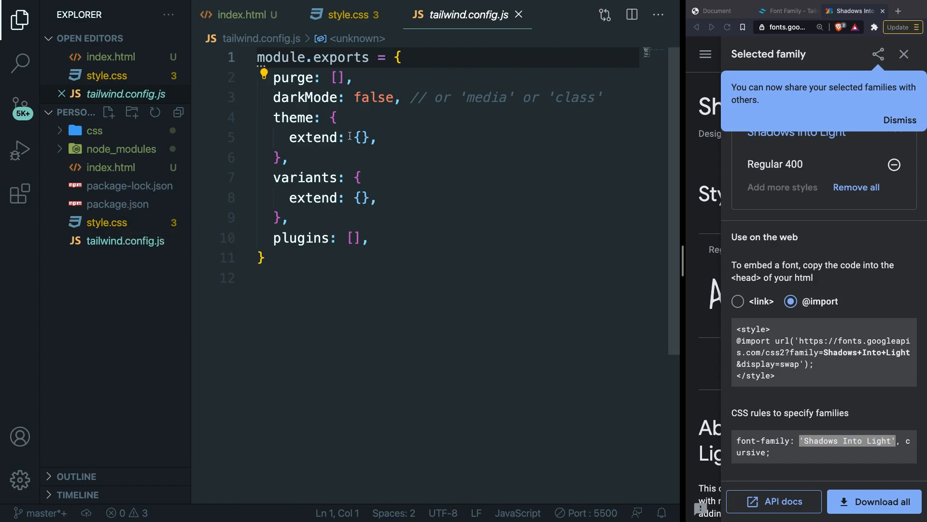
Add a fontFamily block to theme extend with an entry mapped to 'Shadows Into Light'
{"action": "key", "text": "Enter"}
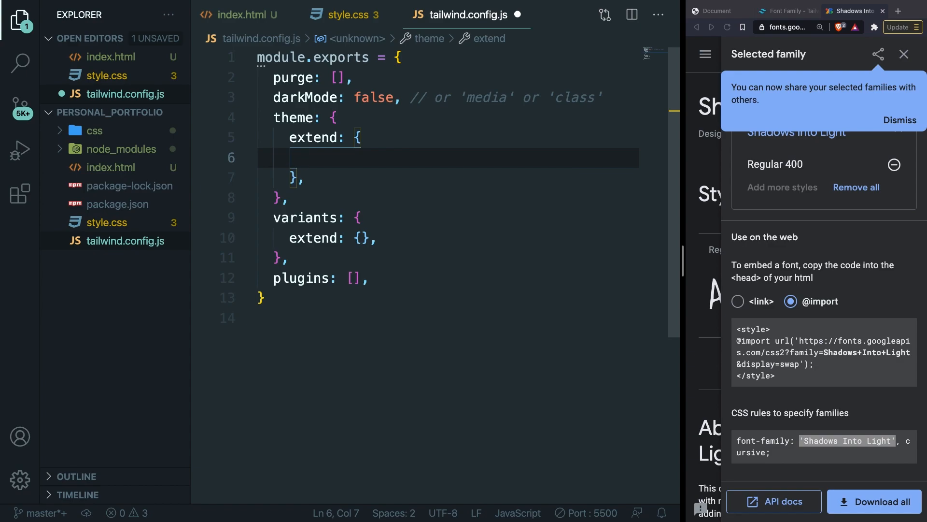
{"action": "type", "text": "fontFamily"}
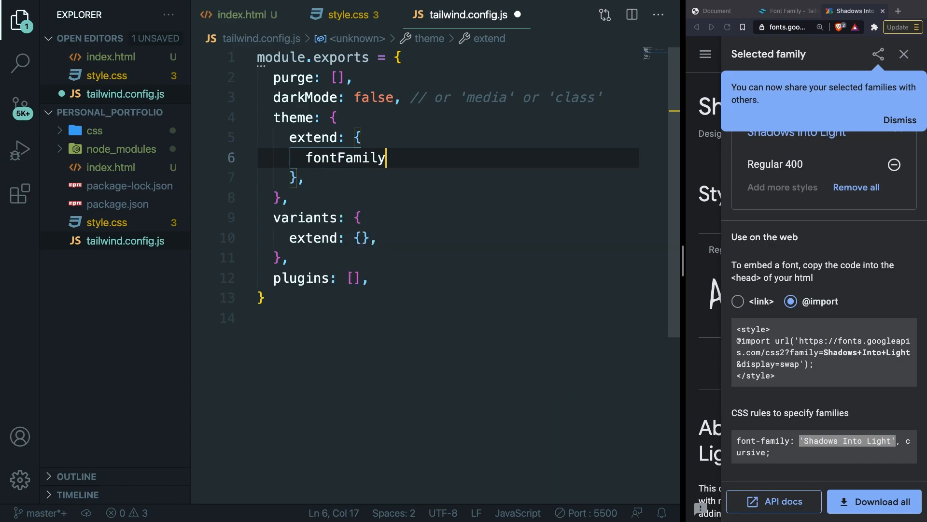
{"action": "type", "text": ": {}"}
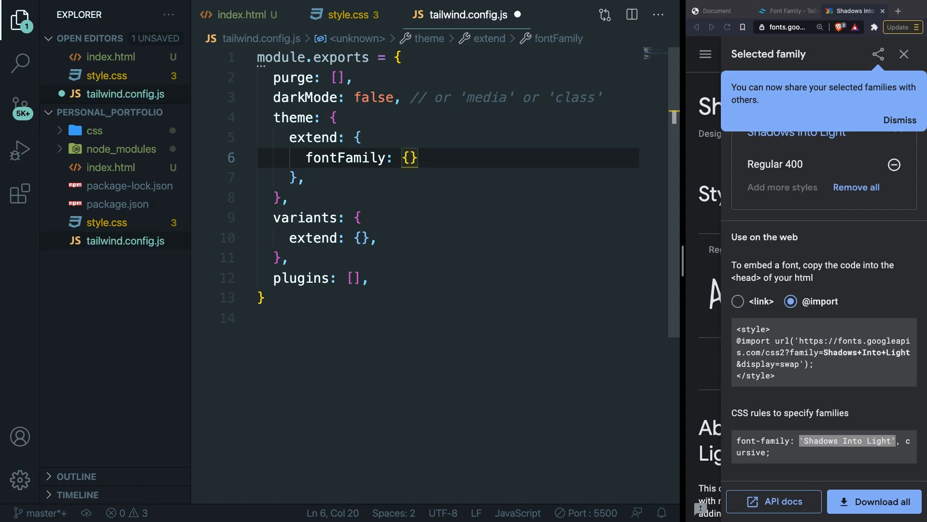
{"action": "key", "text": "Enter"}
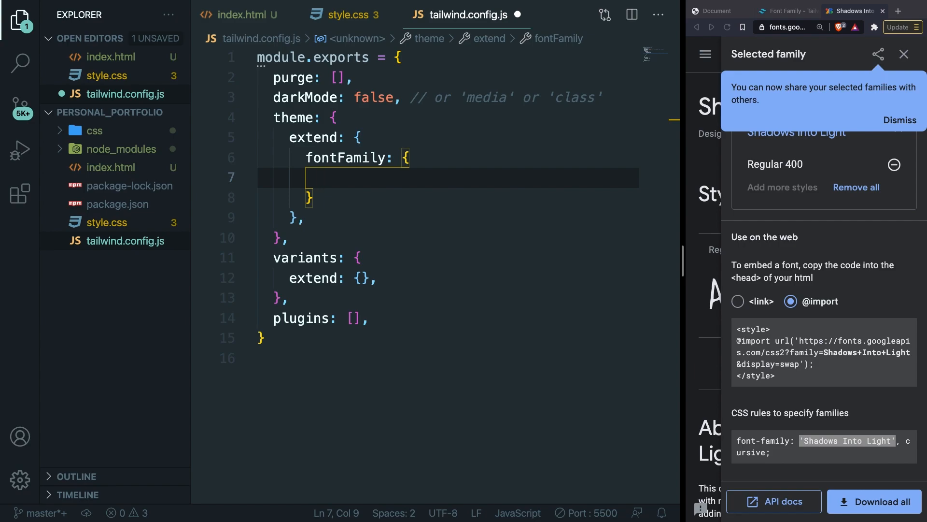
{"action": "type", "text": "'shadows"}
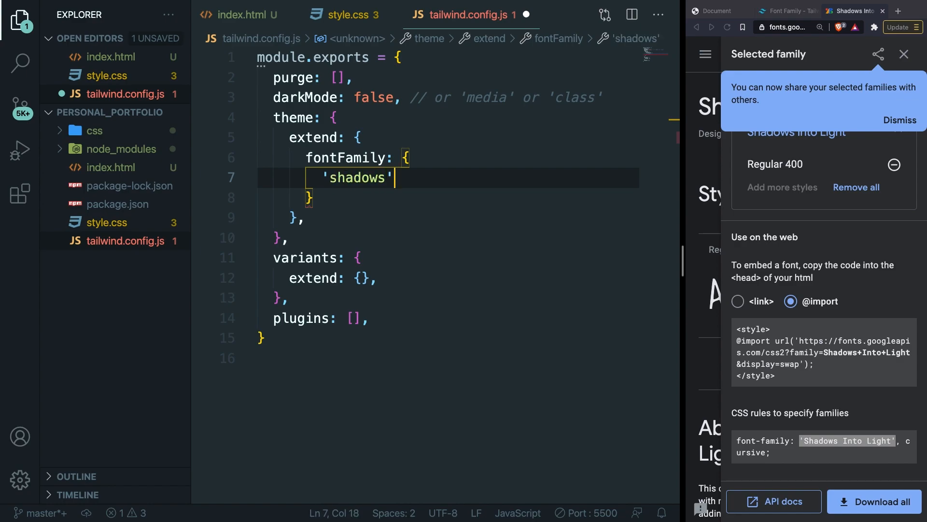
{"action": "type", "text": ":"}
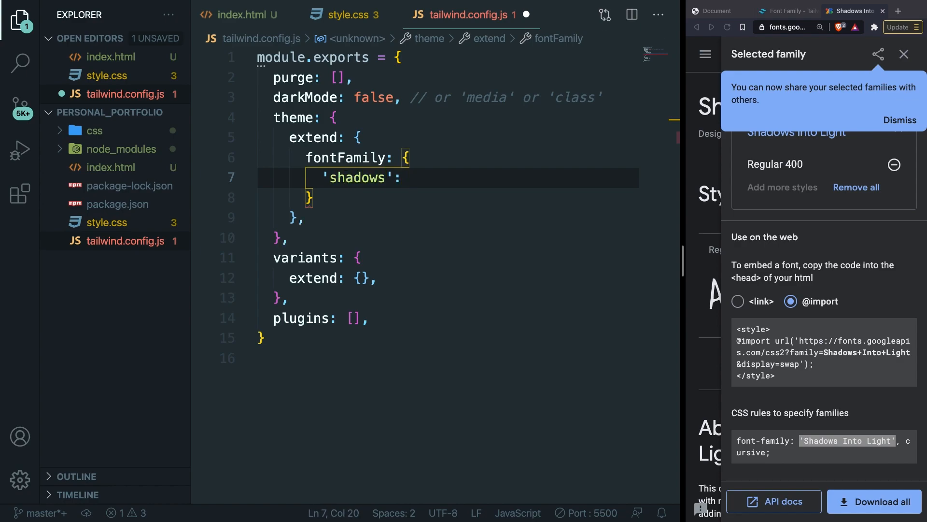
{"action": "type", "text": "'Shadows Into Light'"}
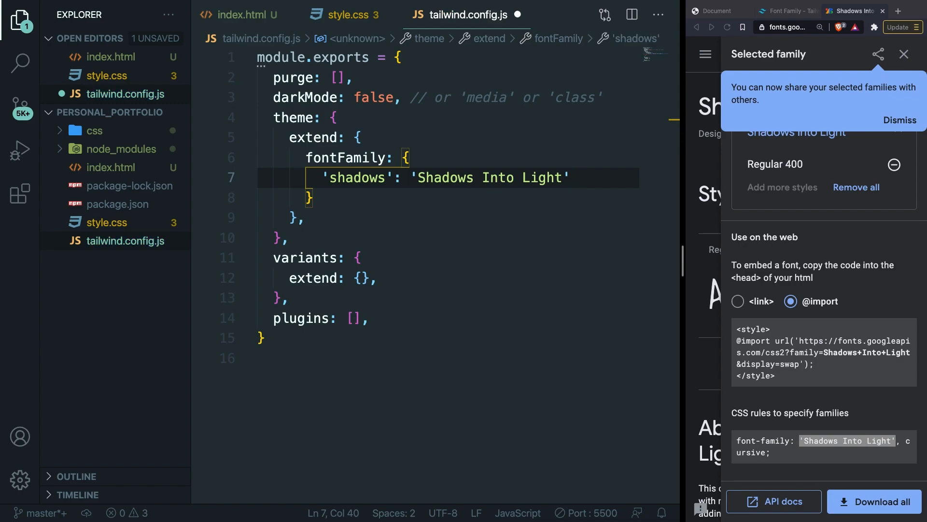
Rename the font family key from 'font-shadows' to 'shadows' and close style.css
{"action": "left_click", "coordinate": [569, 178]}
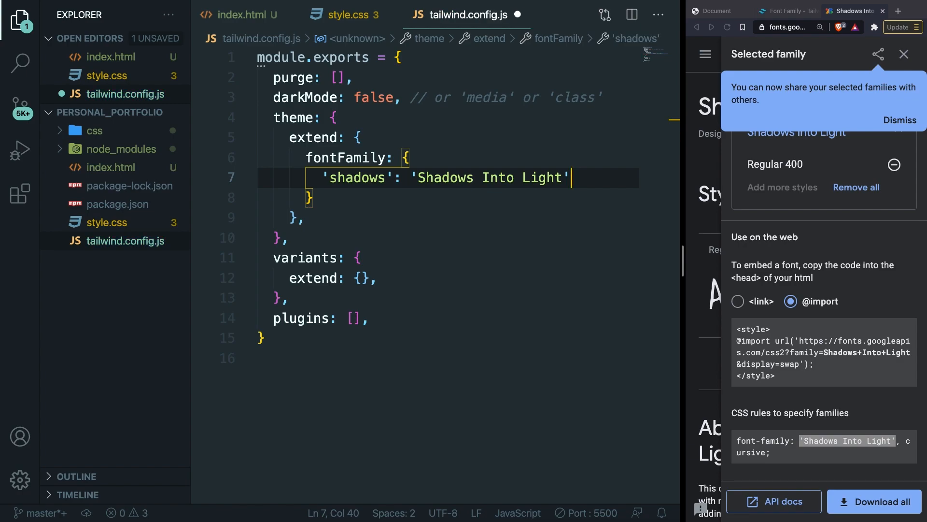
{"action": "double_click", "coordinate": [356, 178]}
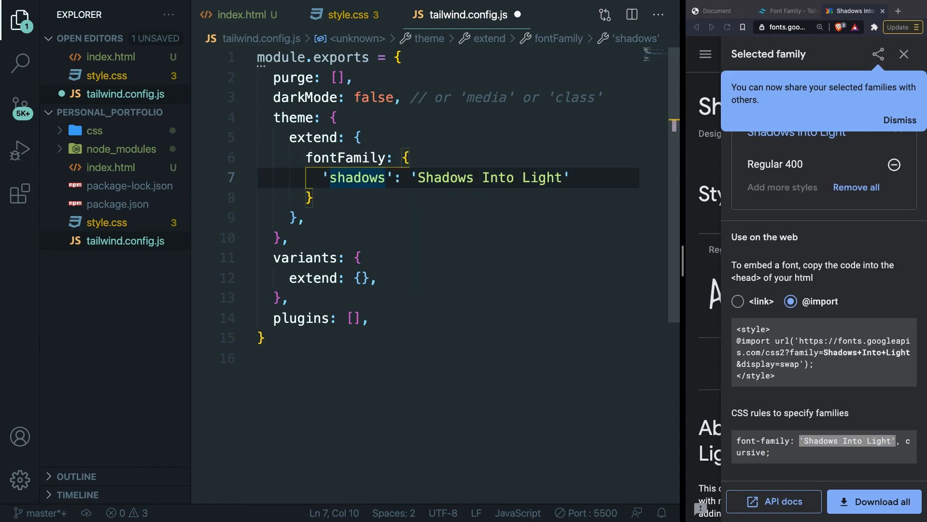
{"action": "type", "text": "font-"}
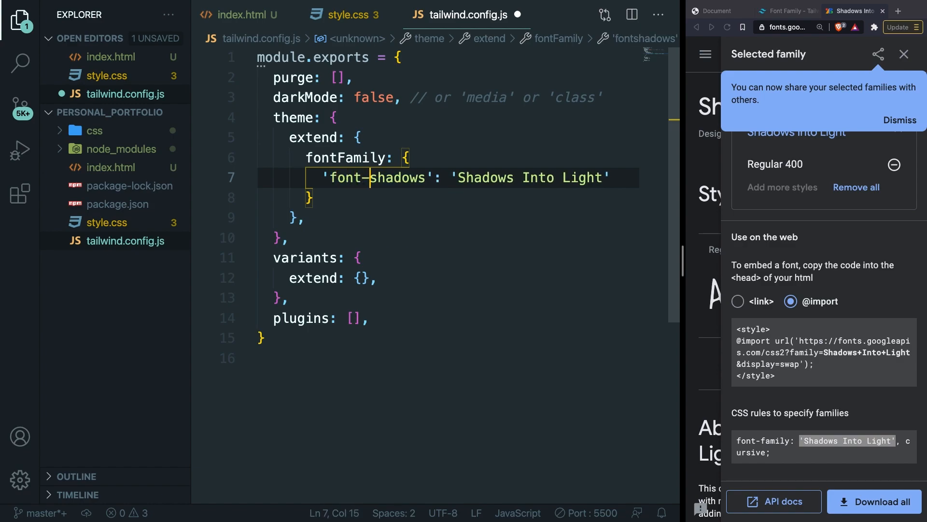
{"action": "key", "text": "Backspace"}
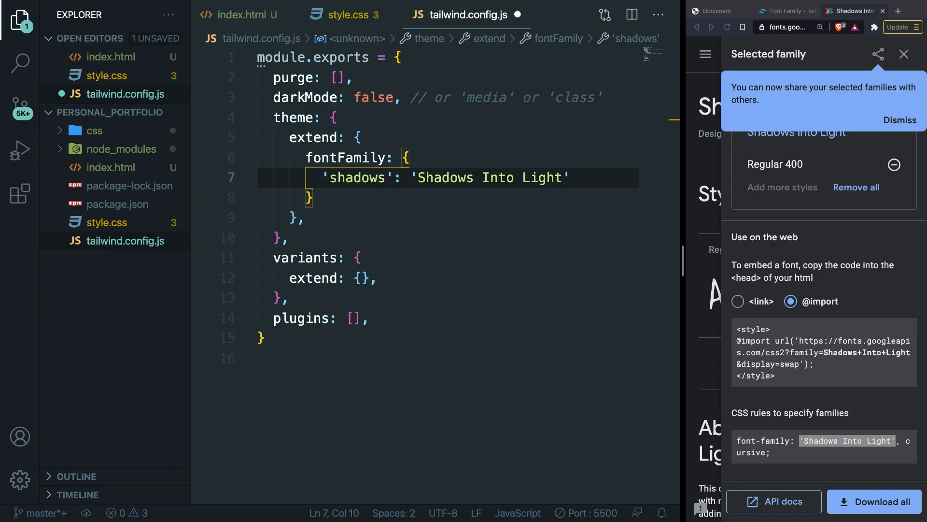
{"action": "mouse_move", "coordinate": [360, 16]}
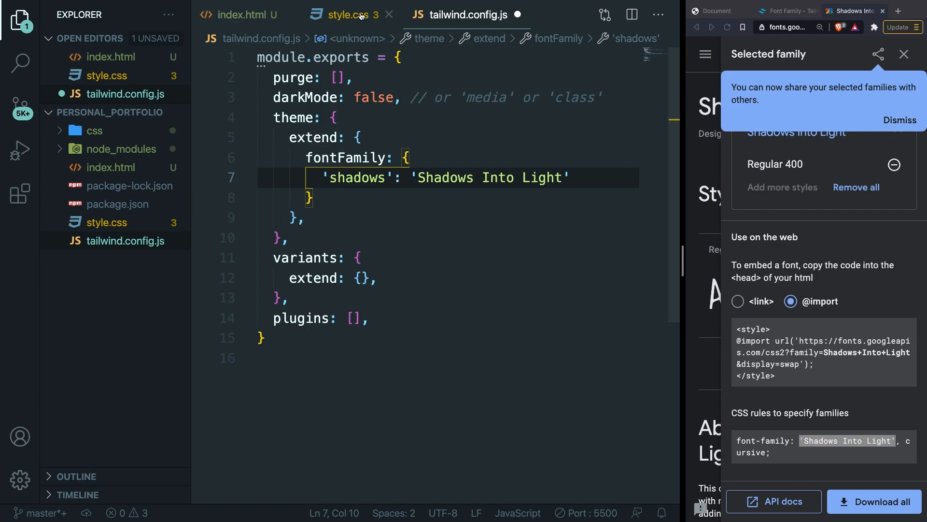
{"action": "left_click", "coordinate": [388, 14]}
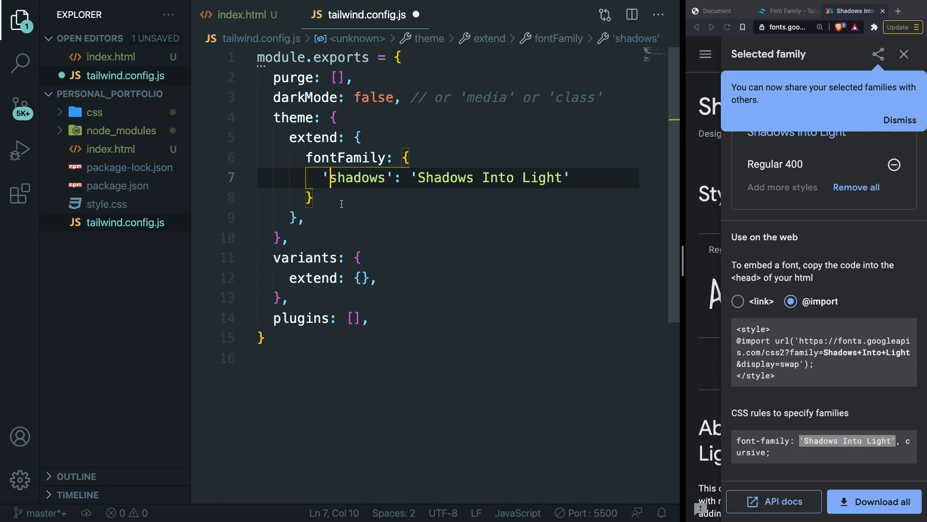
Run 'npm run build-css' in a new terminal
{"action": "left_click", "coordinate": [207, 6]}
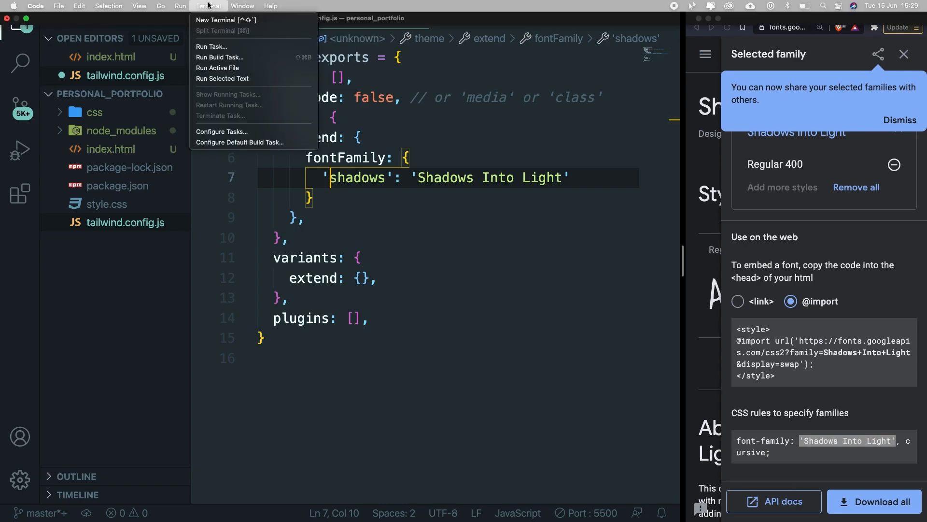
{"action": "left_click", "coordinate": [225, 20]}
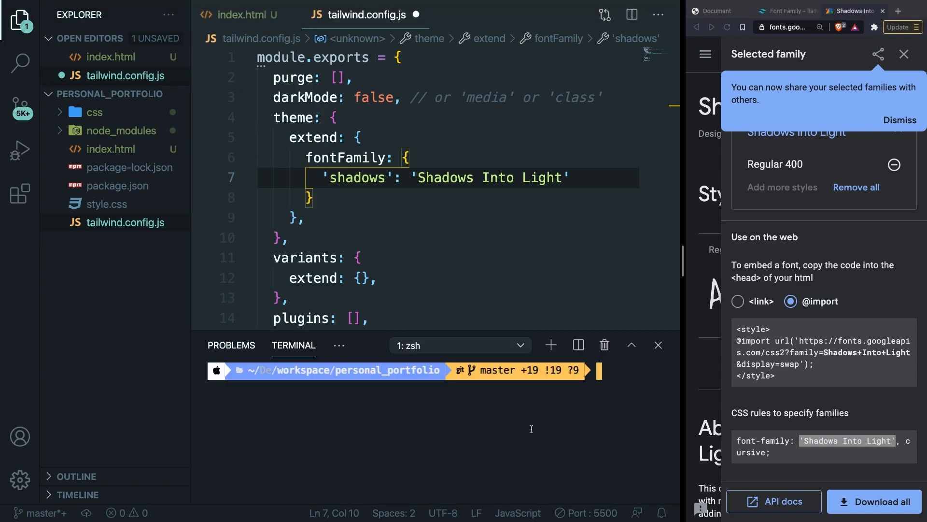
{"action": "type", "text": "npm run bui"}
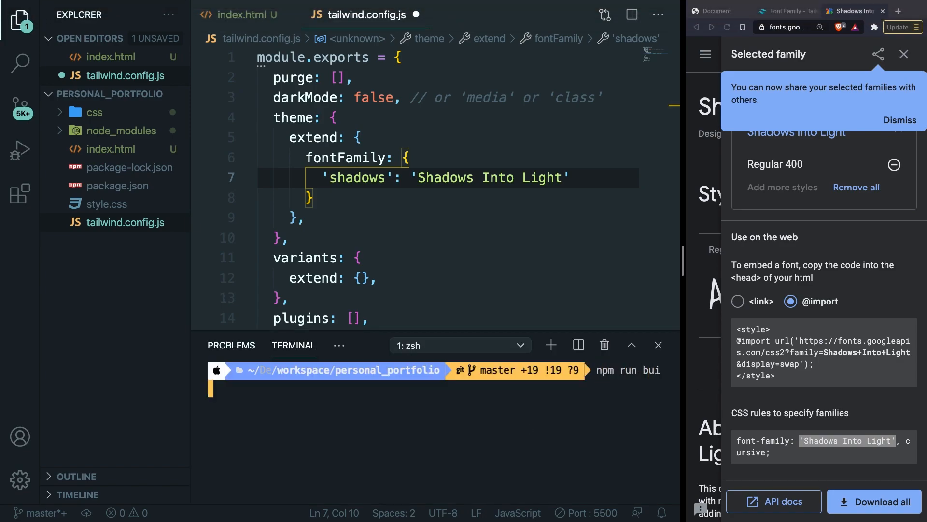
{"action": "type", "text": "ld-c"}
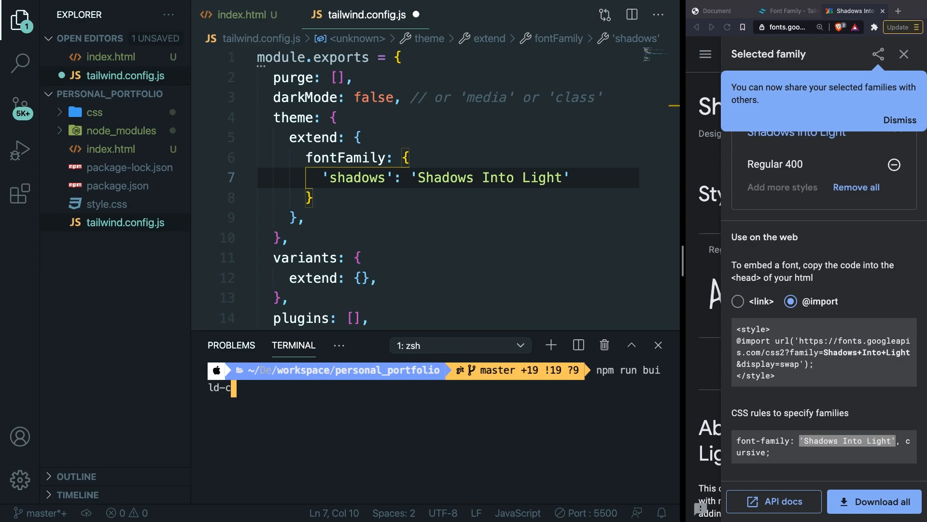
{"action": "key", "text": "Return"}
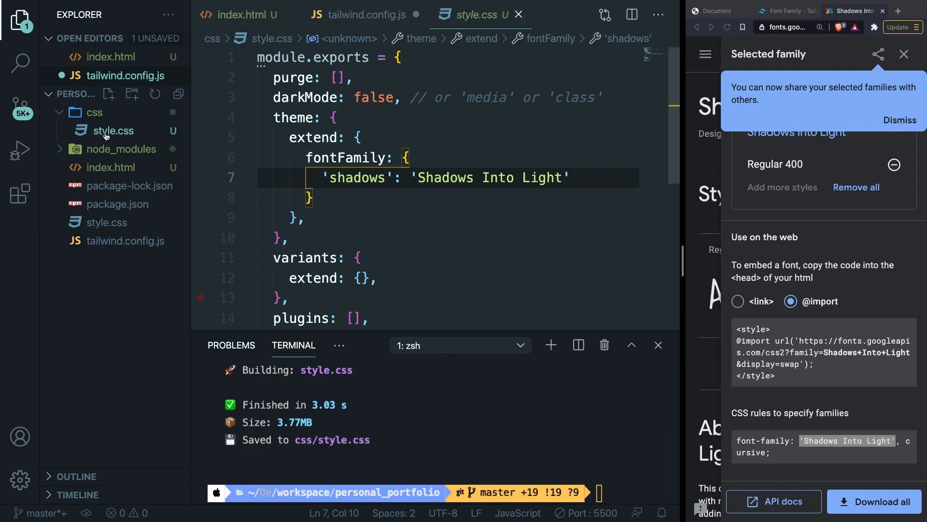
Hide the terminal and search compiled css/style.css for the .font-shadows rule
{"action": "left_click", "coordinate": [519, 14]}
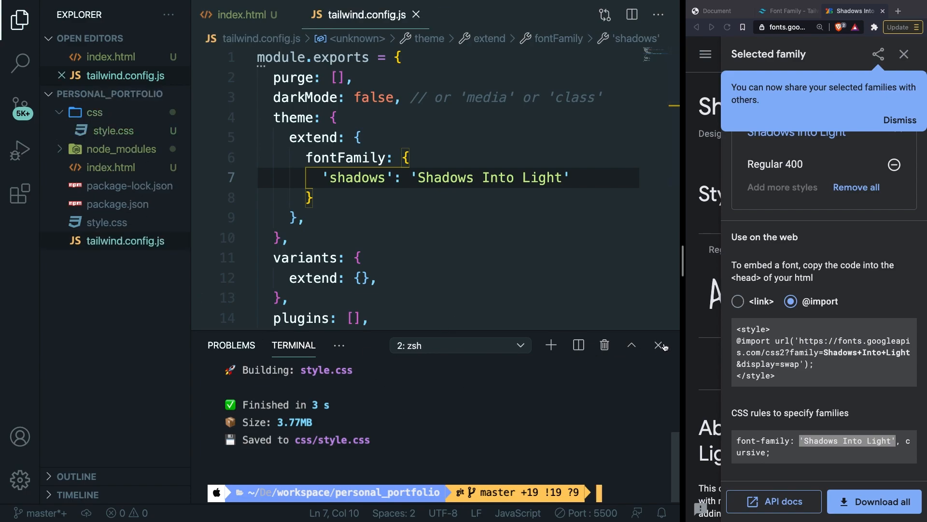
{"action": "left_click", "coordinate": [659, 345]}
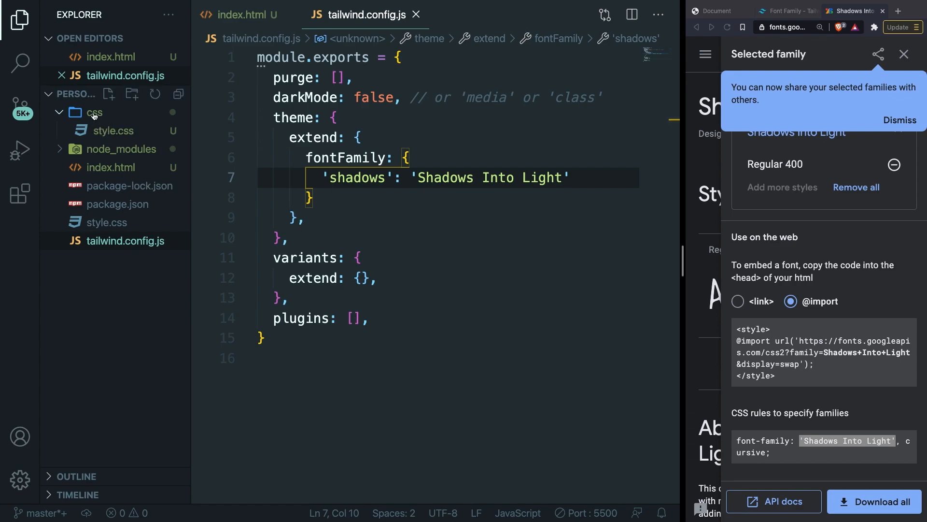
{"action": "left_click", "coordinate": [113, 131]}
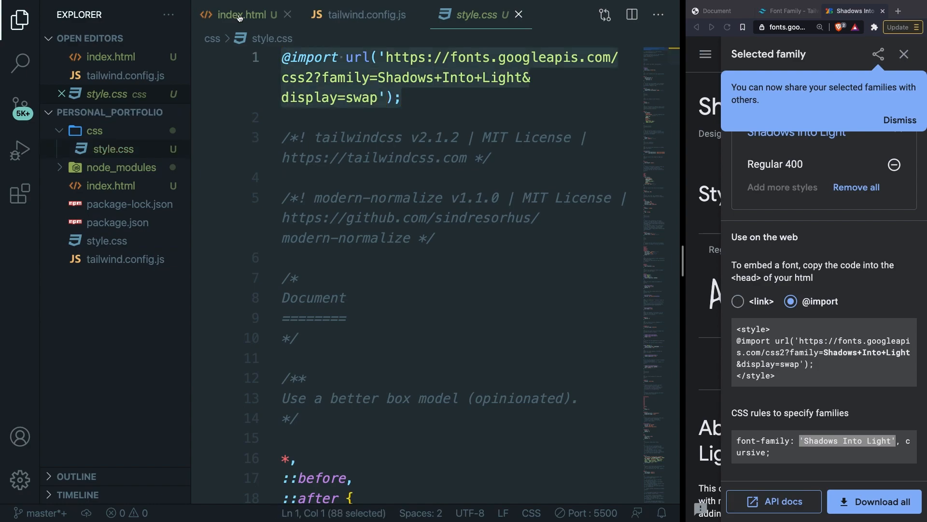
{"action": "left_click", "coordinate": [426, 117]}
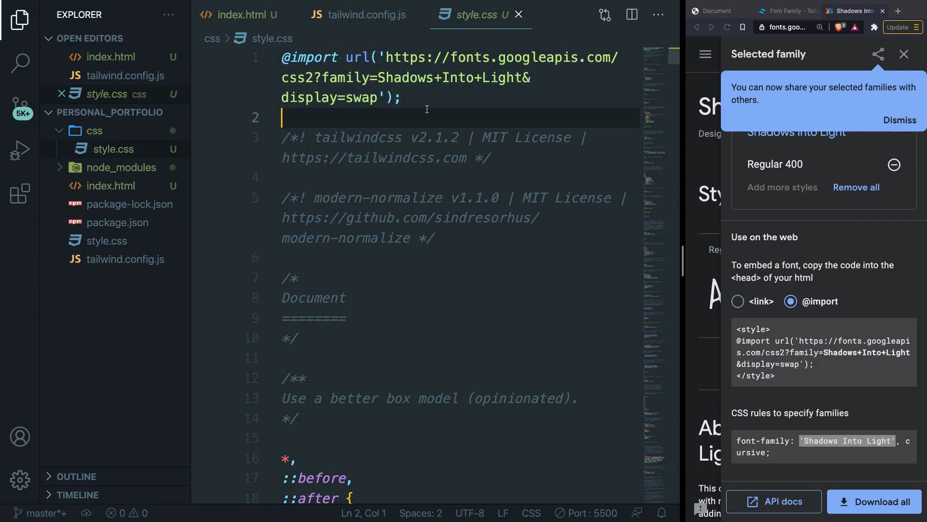
{"action": "key", "text": "Ctrl+f"}
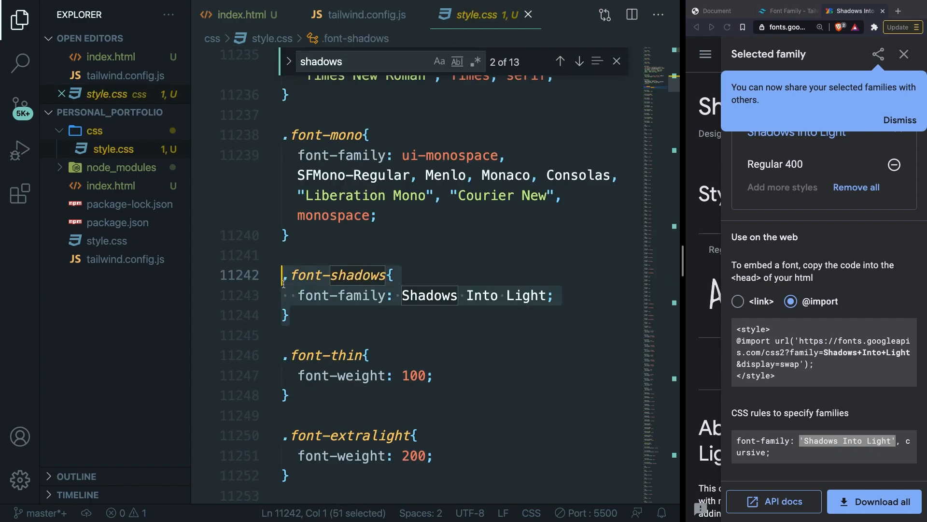
{"action": "mouse_move", "coordinate": [336, 274]}
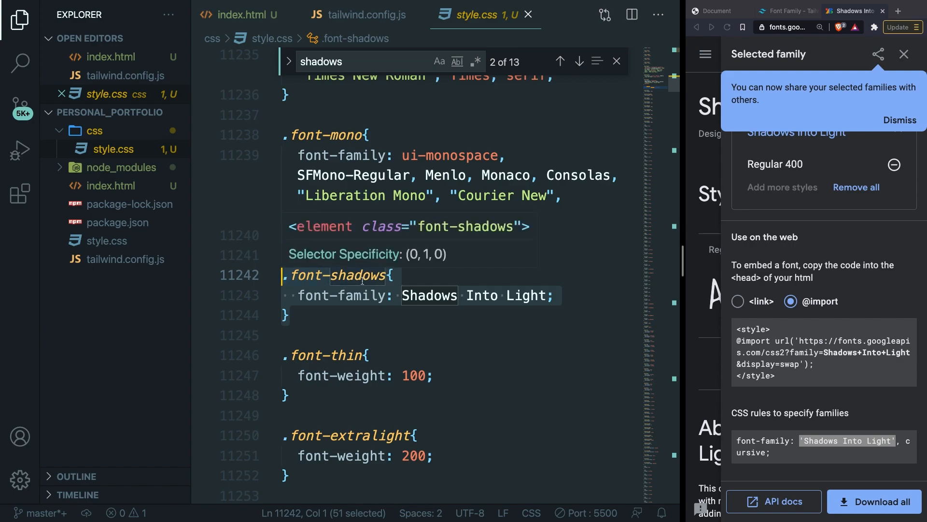
{"action": "left_click", "coordinate": [413, 315]}
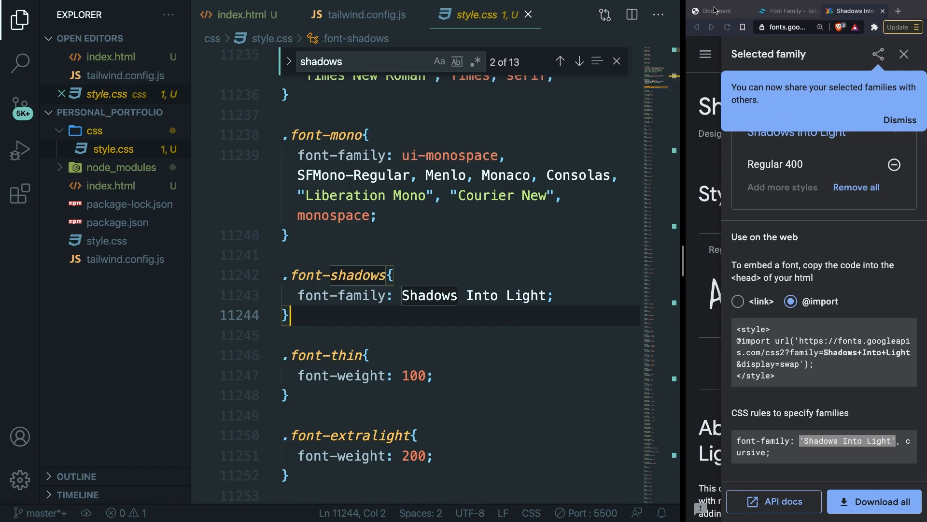
Check the browser preview and add class 'font-shadows' to the body tag in index.html
{"action": "left_click", "coordinate": [717, 11]}
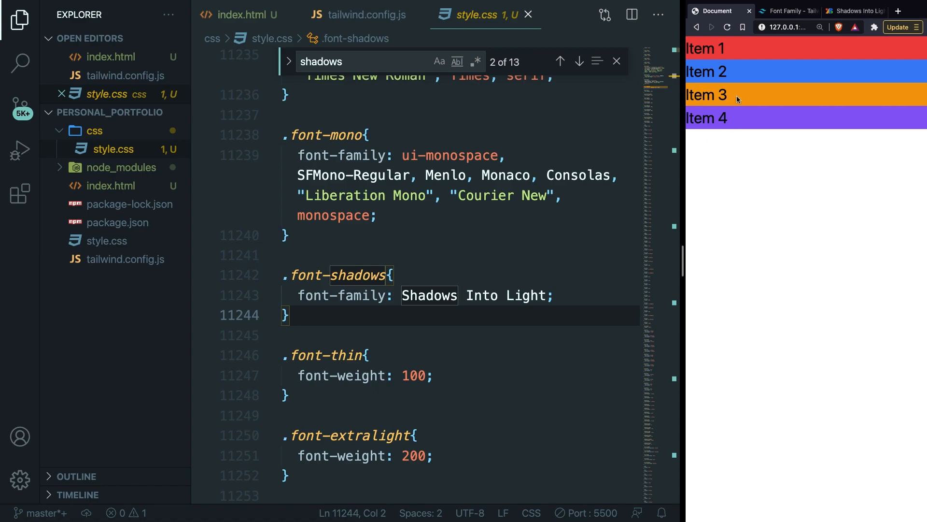
{"action": "mouse_move", "coordinate": [258, 24]}
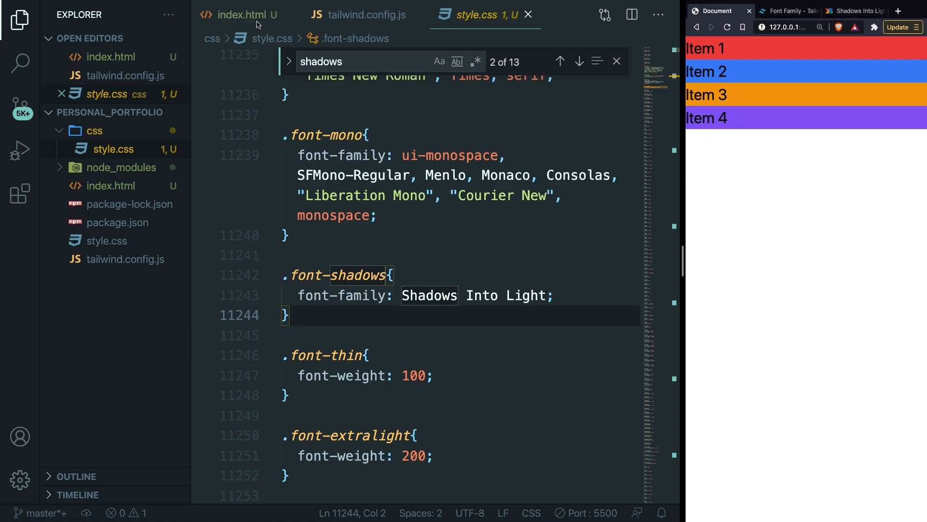
{"action": "left_click", "coordinate": [237, 15]}
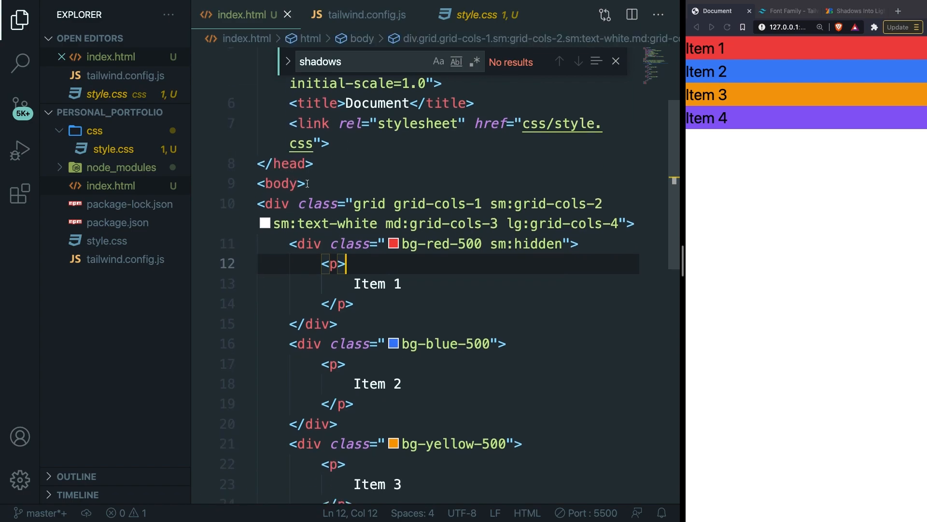
{"action": "type", "text": "class="}
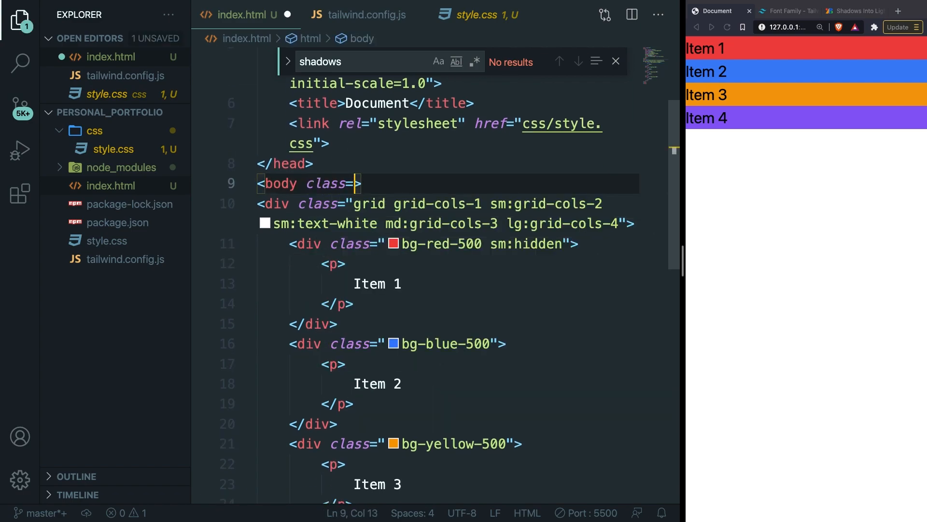
{"action": "type", "text": "font-\""}
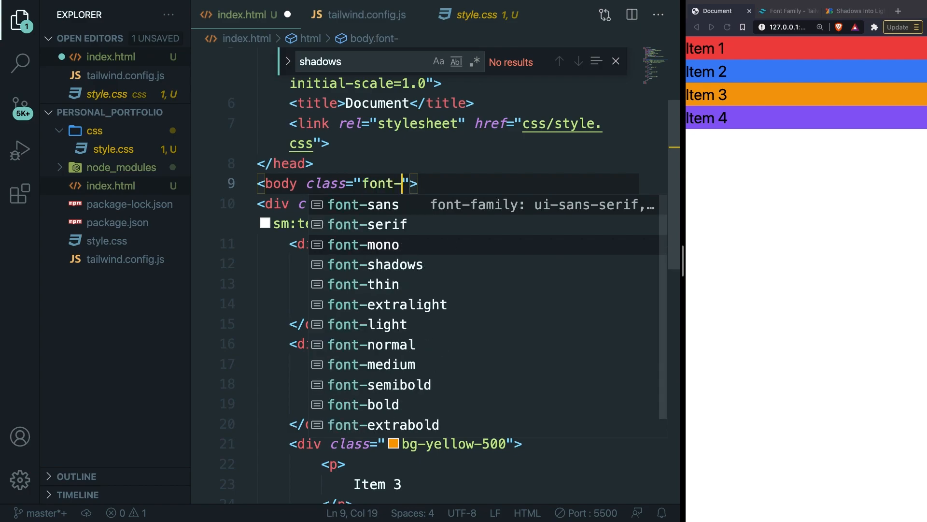
{"action": "left_click", "coordinate": [373, 264]}
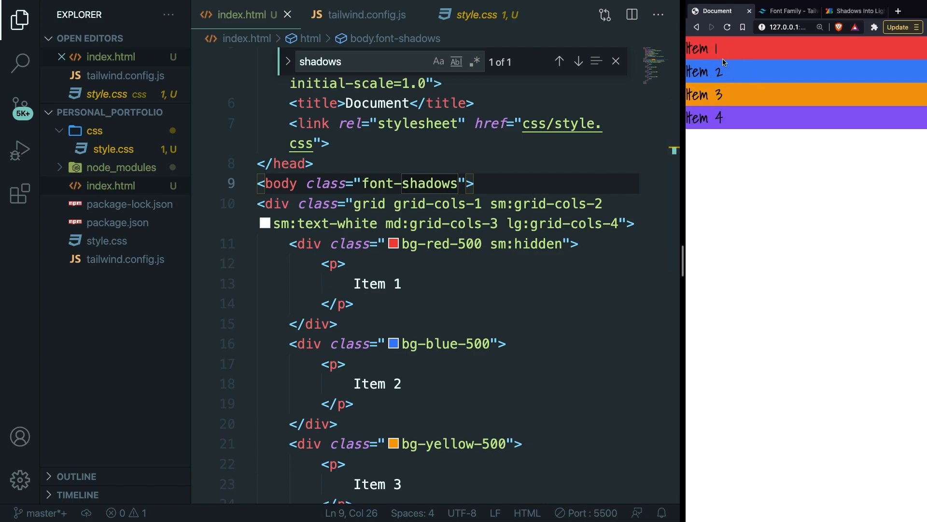
{"action": "mouse_move", "coordinate": [708, 75]}
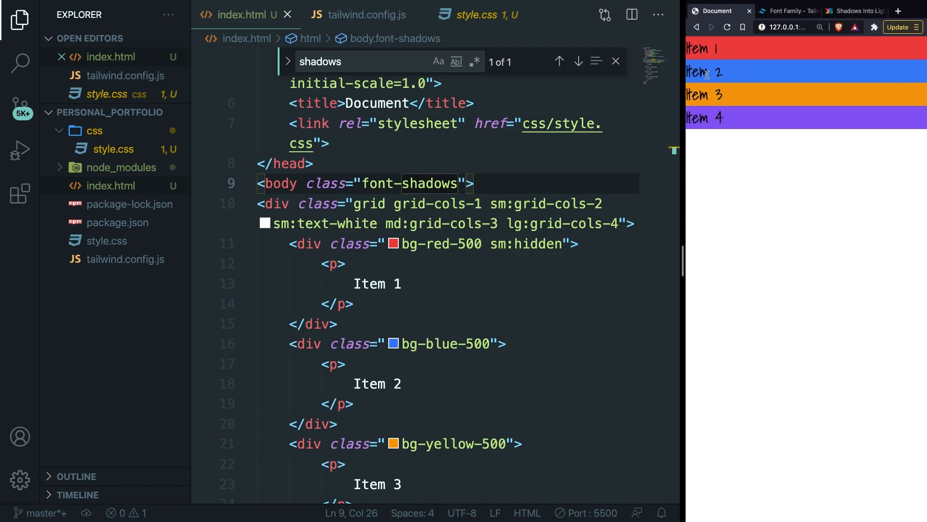
{"action": "mouse_move", "coordinate": [756, 77]}
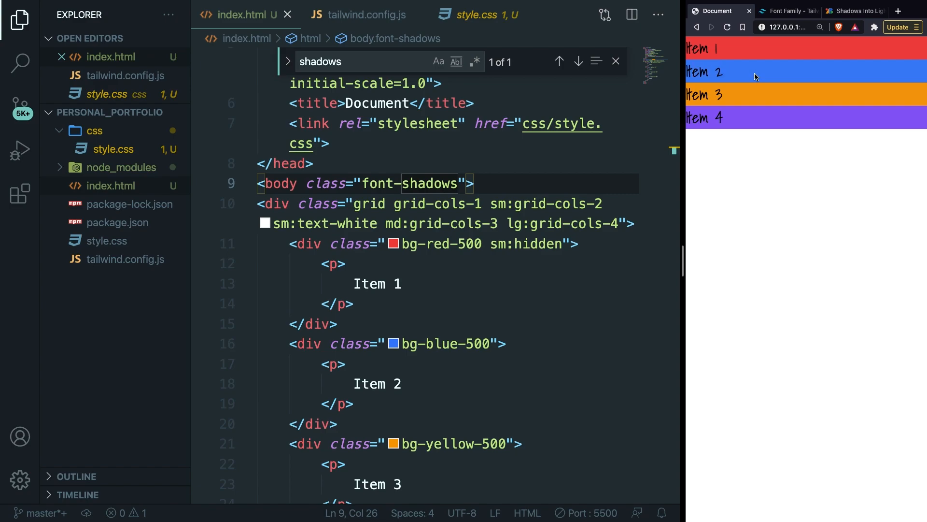
{"action": "mouse_move", "coordinate": [686, 261]}
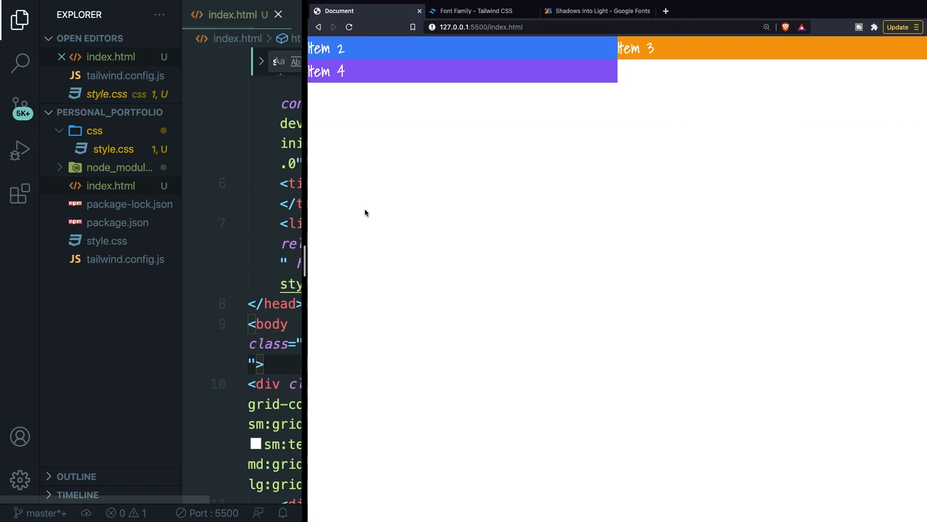
{"action": "mouse_move", "coordinate": [484, 297]}
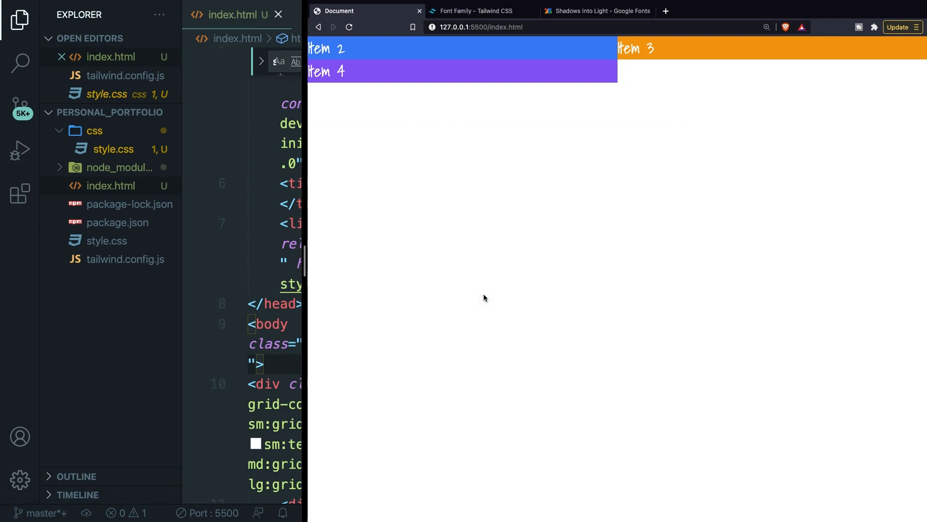